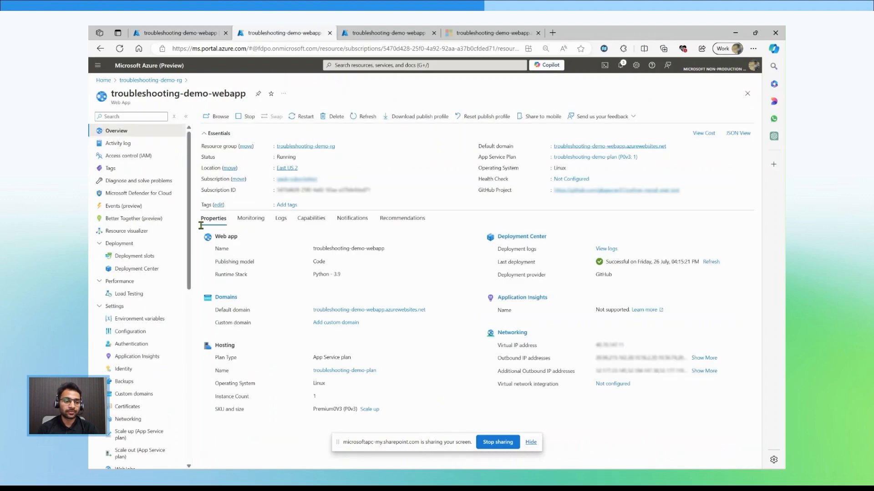
- Go to the Virtual network integration settings of troubleshooting-demo-webapp from the Overview's Networking section
click(128, 418)
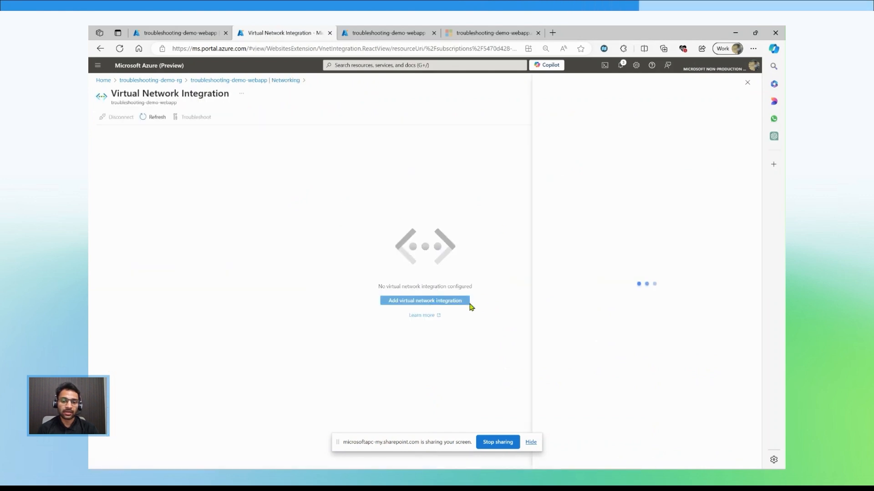
- Begin a new virtual network integration so the add-integration form appears
click(424, 300)
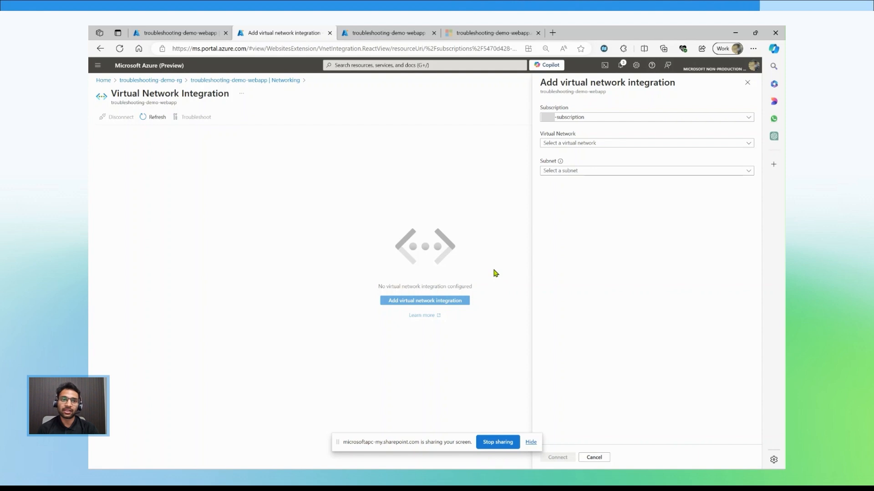
- Select troubleshooting-demo-vnet with its suggested subnet and connect the web app to it
click(646, 143)
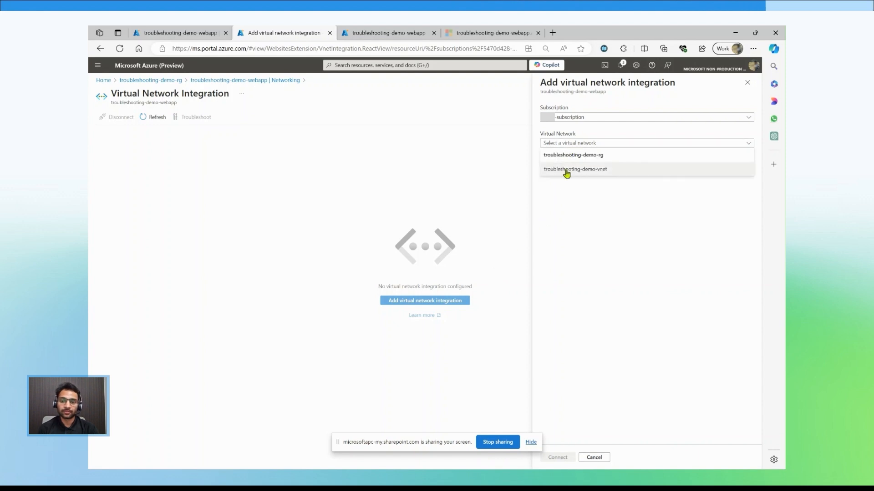
click(575, 170)
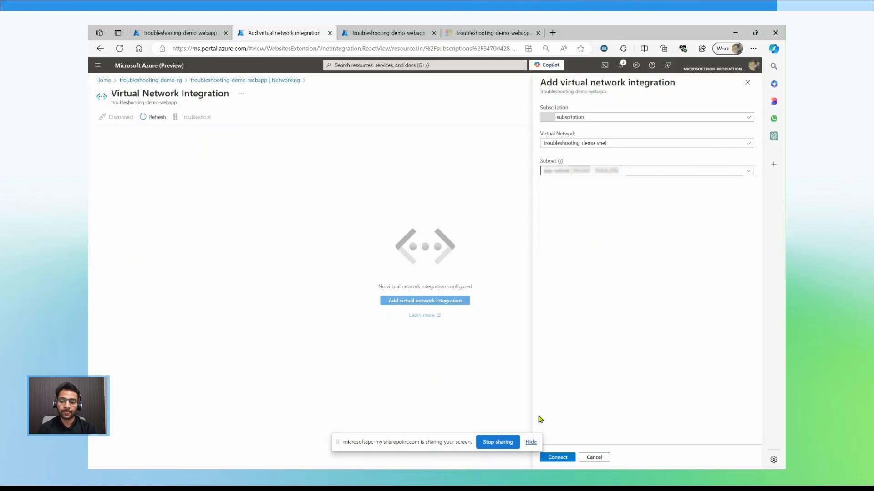
click(557, 457)
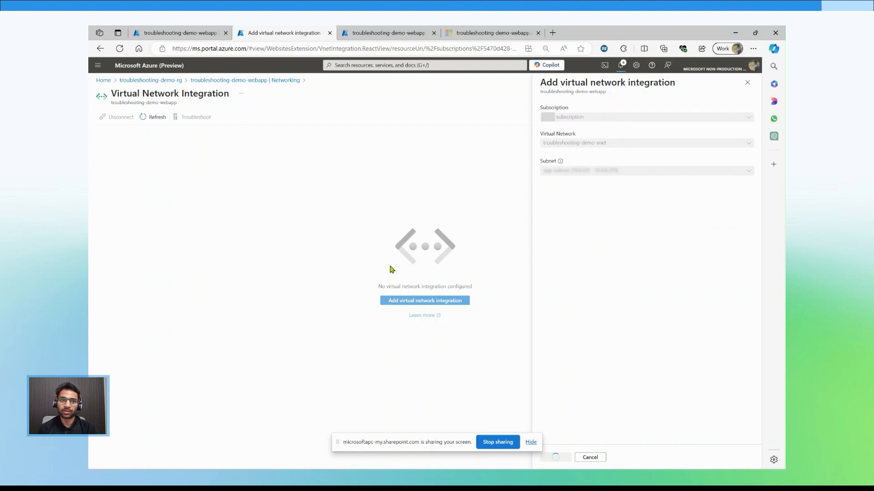
click(555, 456)
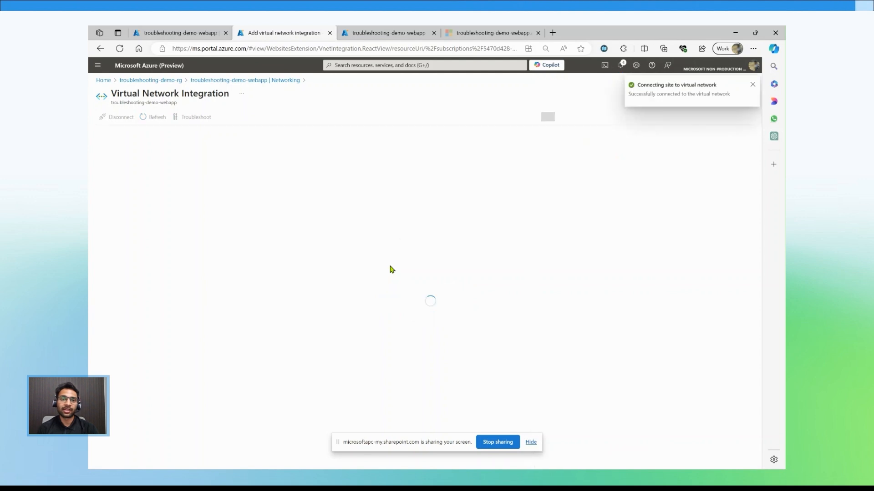